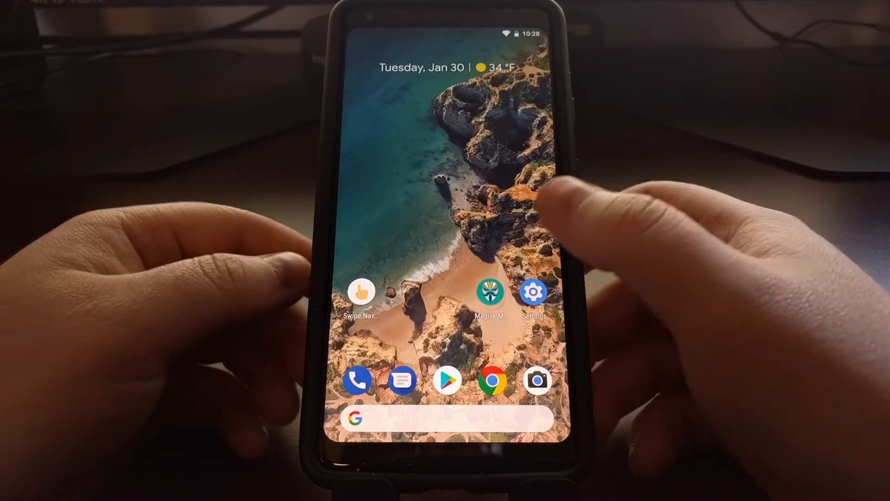
Launch Magisk Manager v15.3 from the home screen and reveal its navigation drawer.
left_click(490, 292)
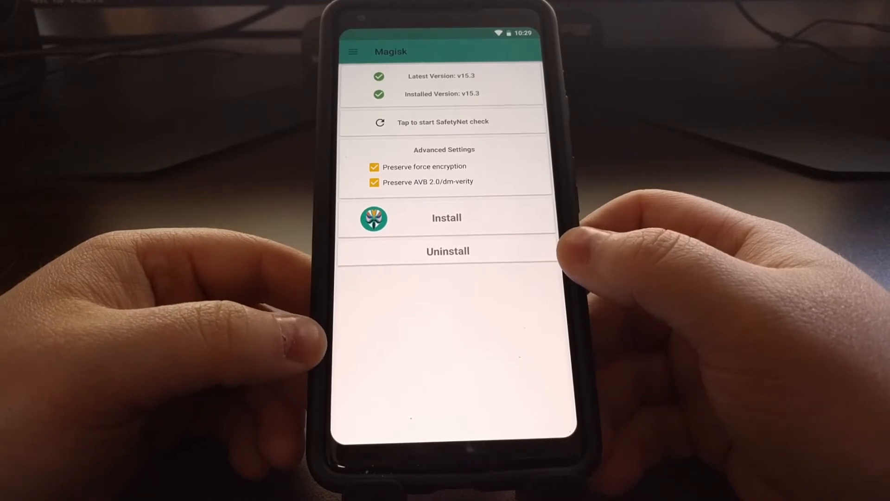
left_click(352, 51)
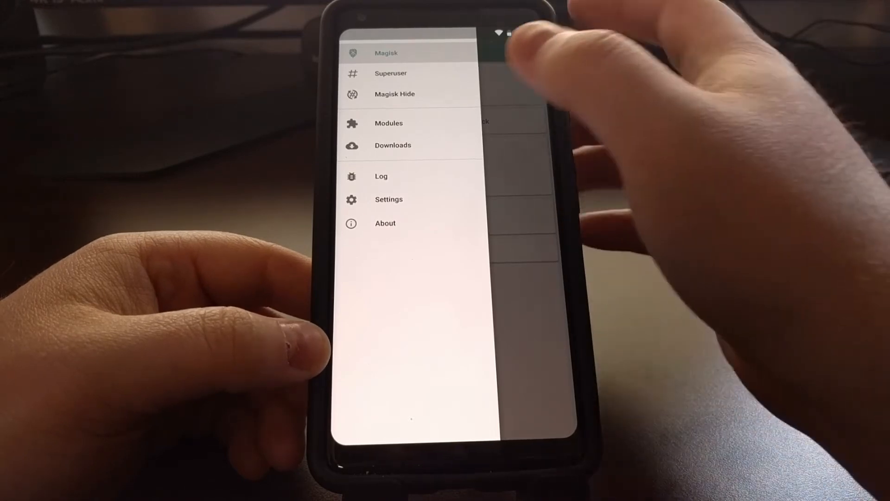
In Downloads, locate Xposed Framework (SDK 27) 90.1-beta3 and bring up its install prompt.
left_click(392, 145)
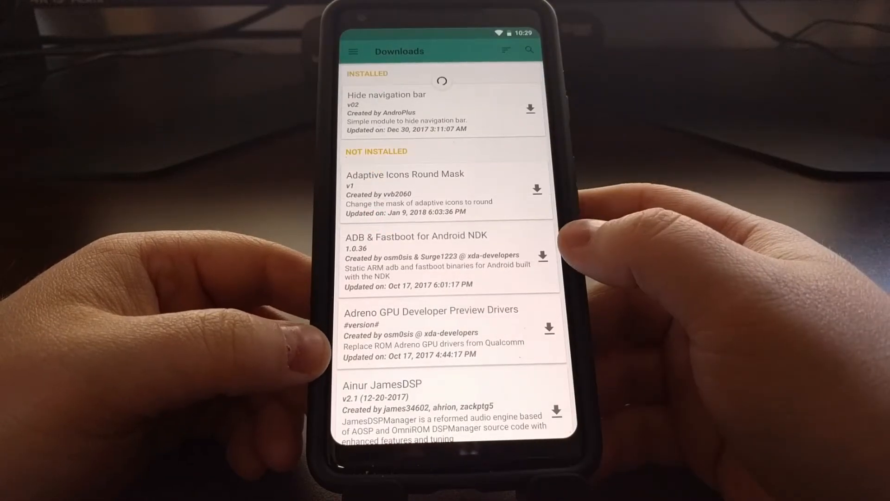
scroll("down", 3)
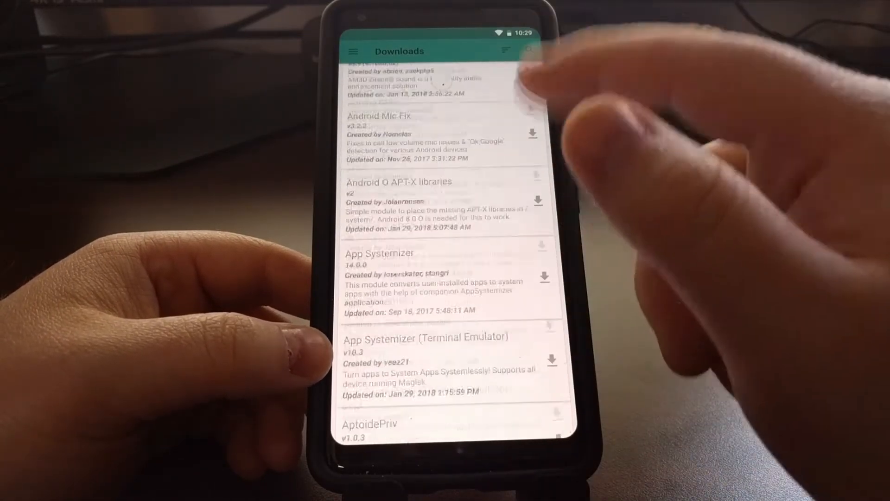
scroll("down", 3)
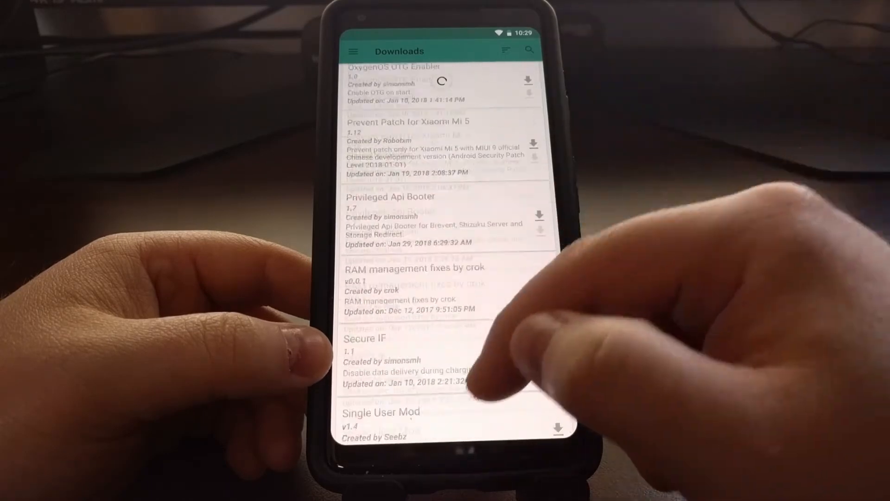
scroll("down", 3)
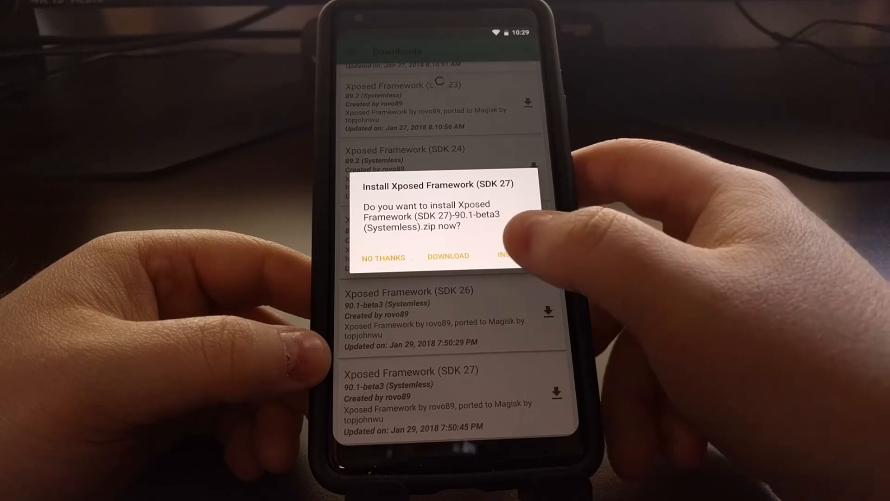
Flash Xposed Framework (SDK 27) 90.1-beta3 until the log reports 'All done!'.
left_click(448, 256)
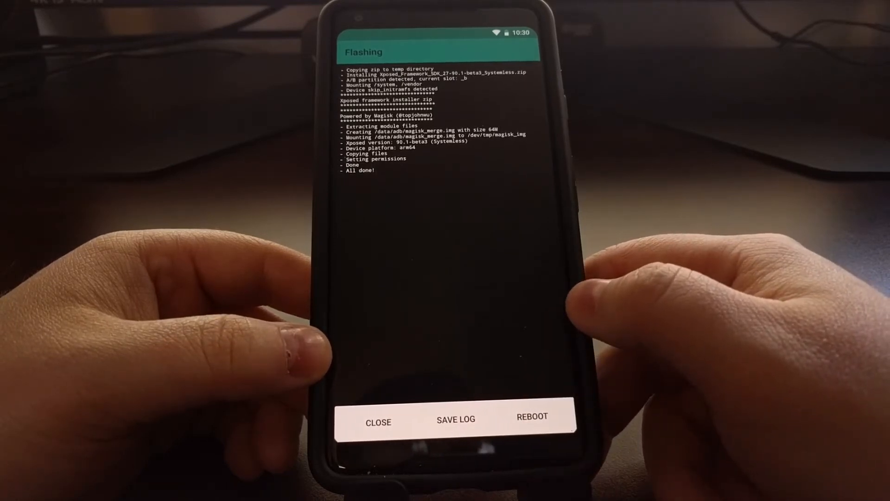
Reboot the phone from the Flashing screen so the module takes effect.
left_click(531, 419)
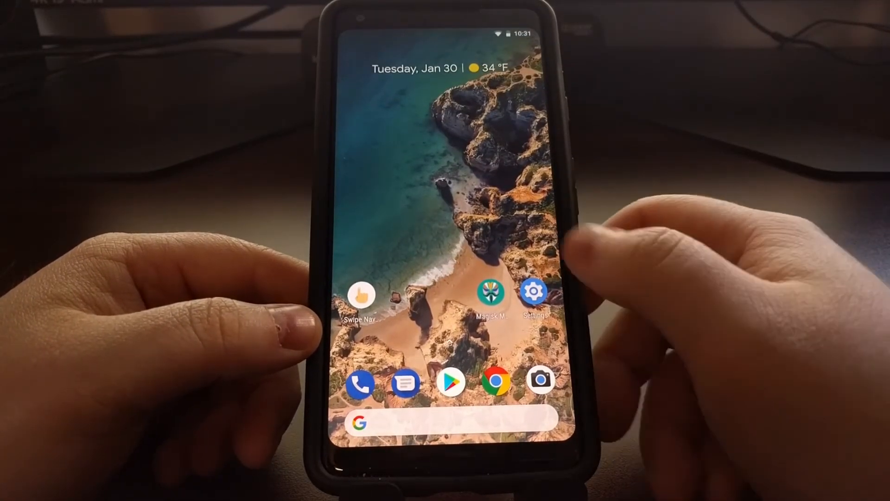
Return to Magisk Manager's Downloads and fetch XposedInstaller_3.1.5-Magisk.apk from the module details.
left_click(489, 290)
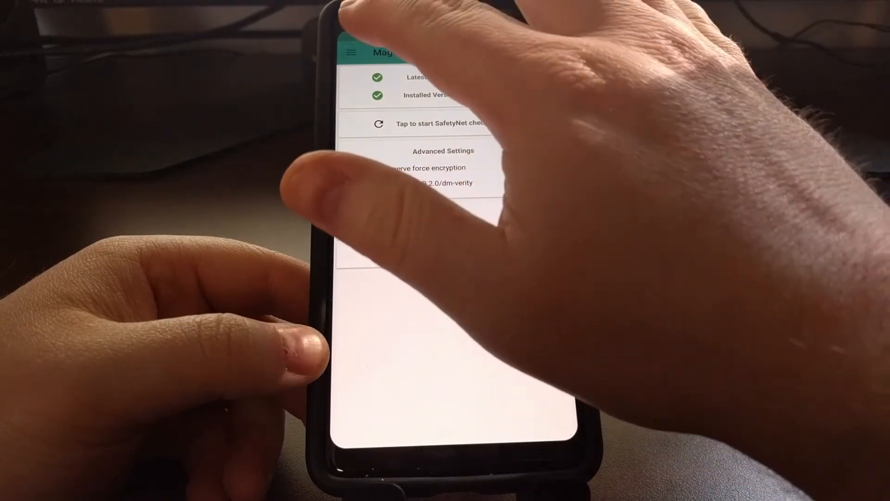
left_click(350, 52)
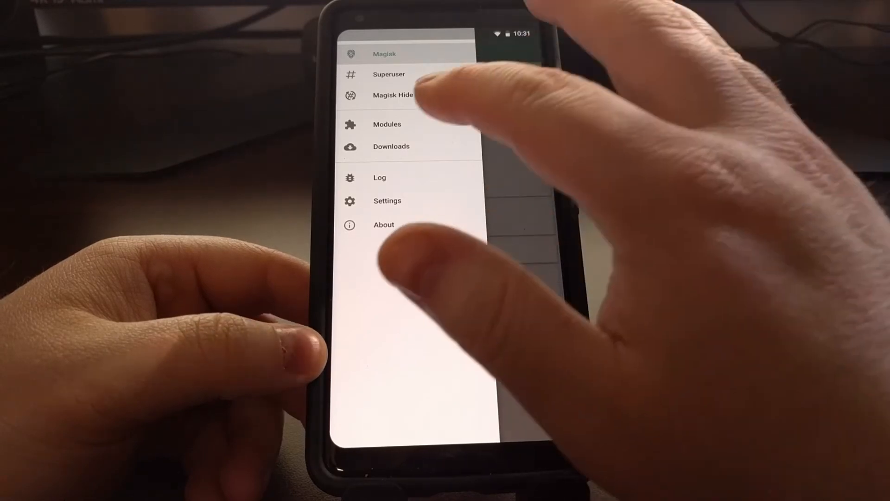
left_click(390, 146)
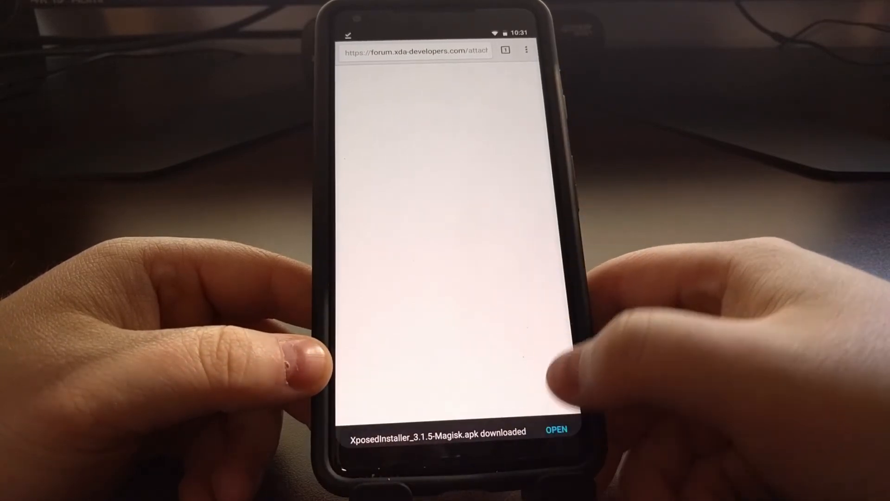
Install Xposed Installer 3.1.5 from the downloaded APK, then return to Magisk Manager's drawer.
left_click(556, 429)
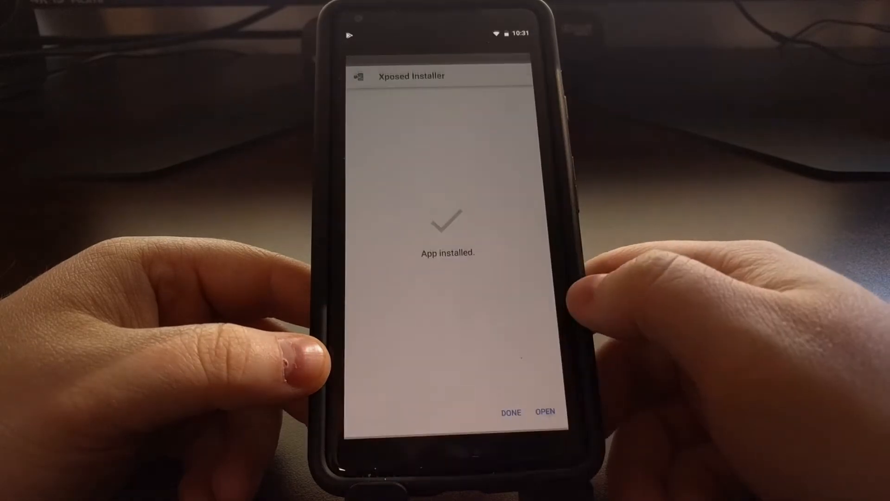
left_click(544, 411)
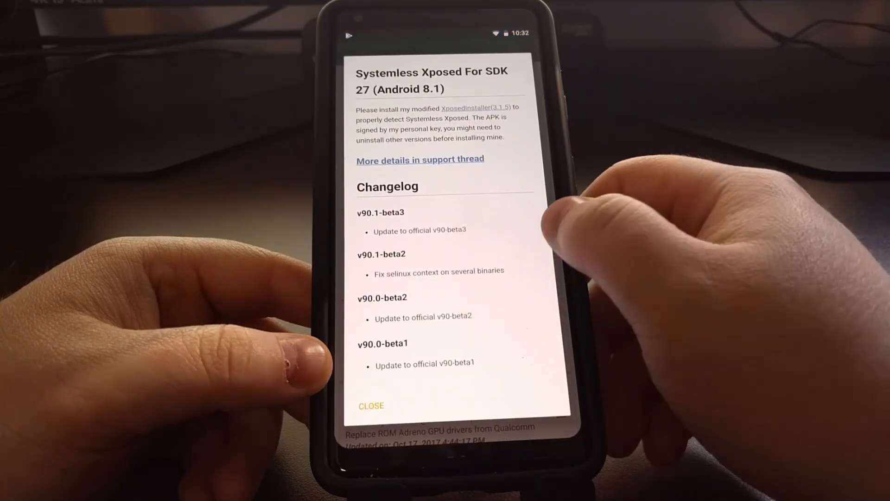
left_click(371, 405)
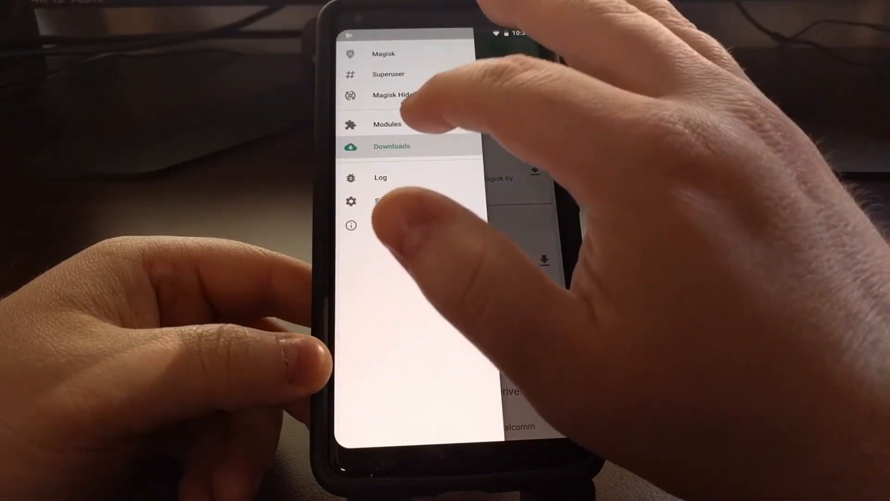
In Modules, toggle Xposed Framework (SDK 27) off and back on to confirm it's enabled.
left_click(386, 125)
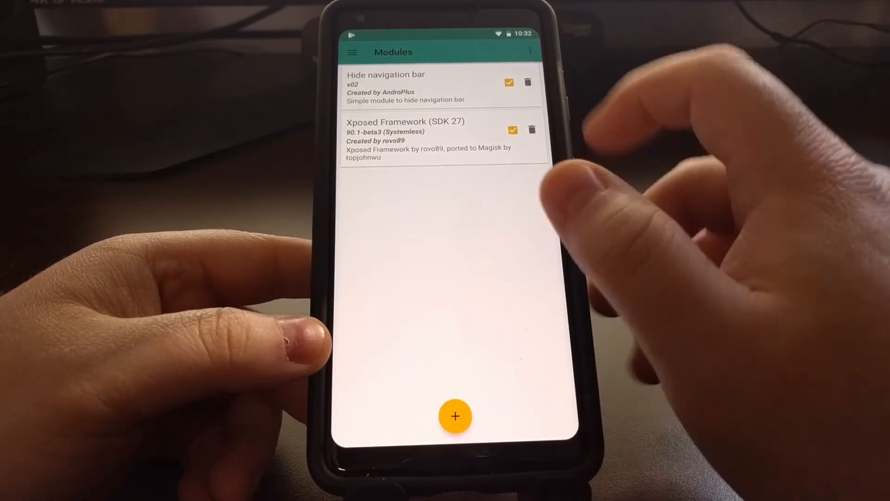
left_click(512, 130)
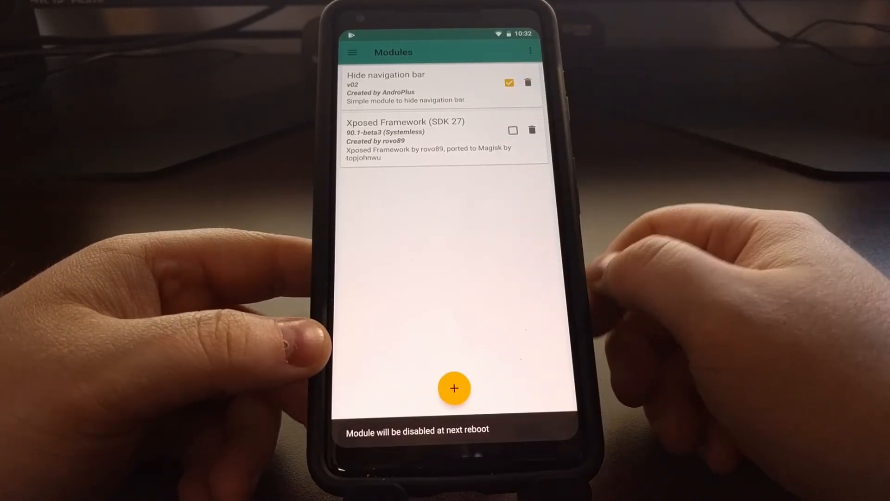
left_click(513, 130)
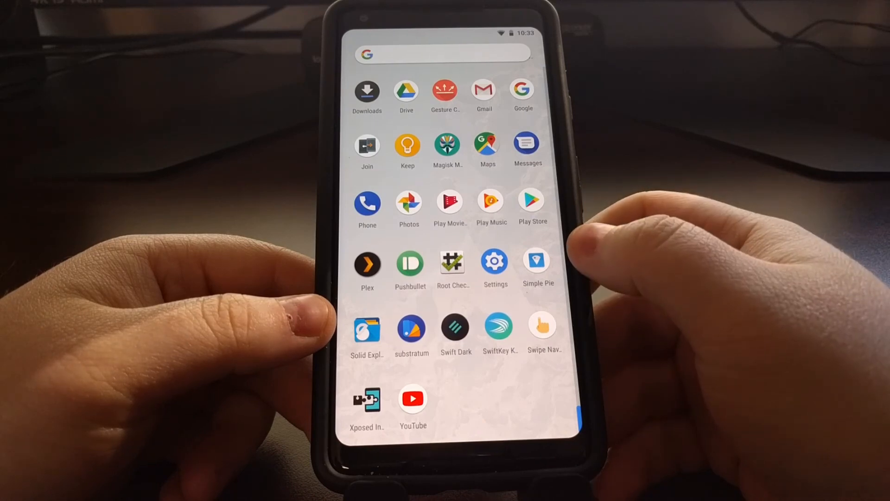
Launch Xposed Installer, suppress the warning with 'Don't show this again', confirming 90.1-beta3 (Systemless) active.
left_click(366, 401)
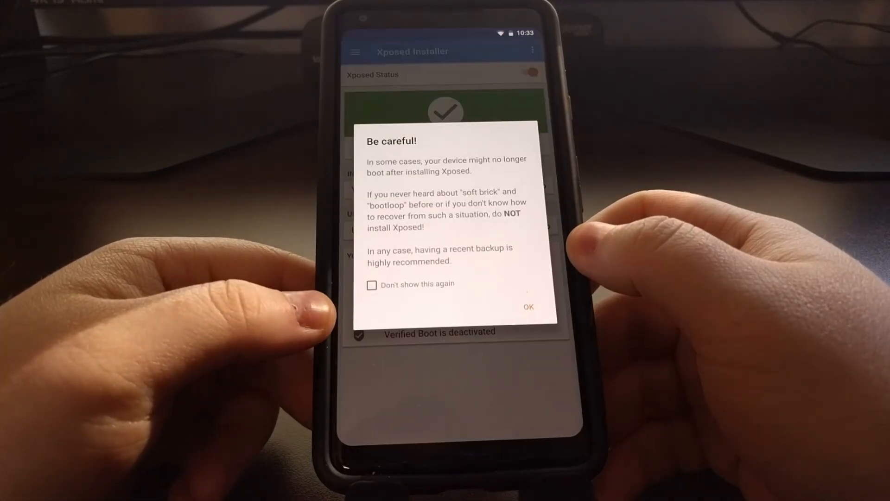
left_click(371, 285)
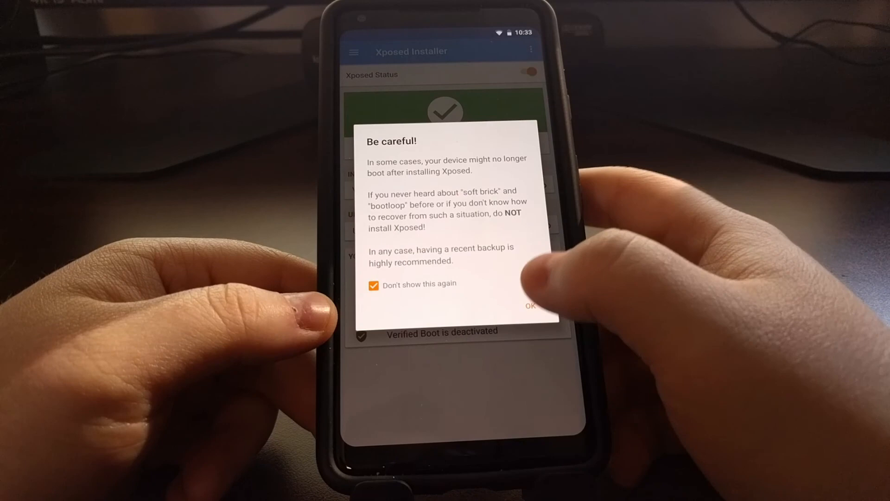
left_click(531, 305)
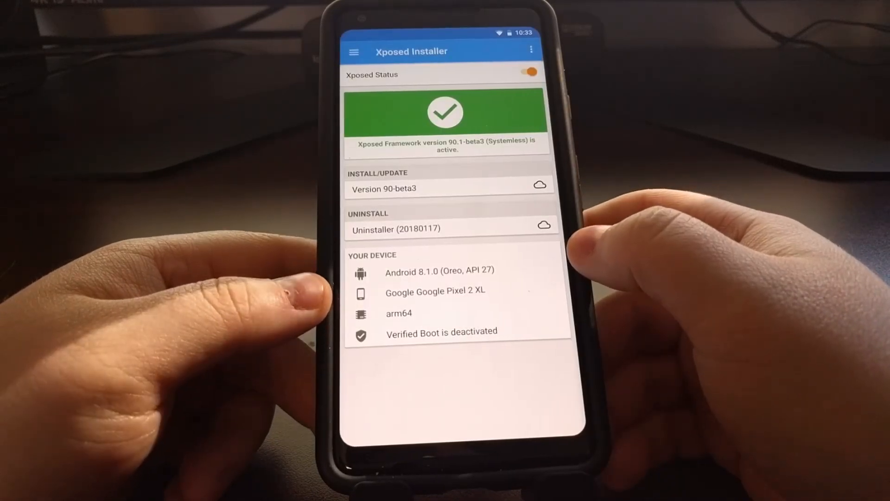